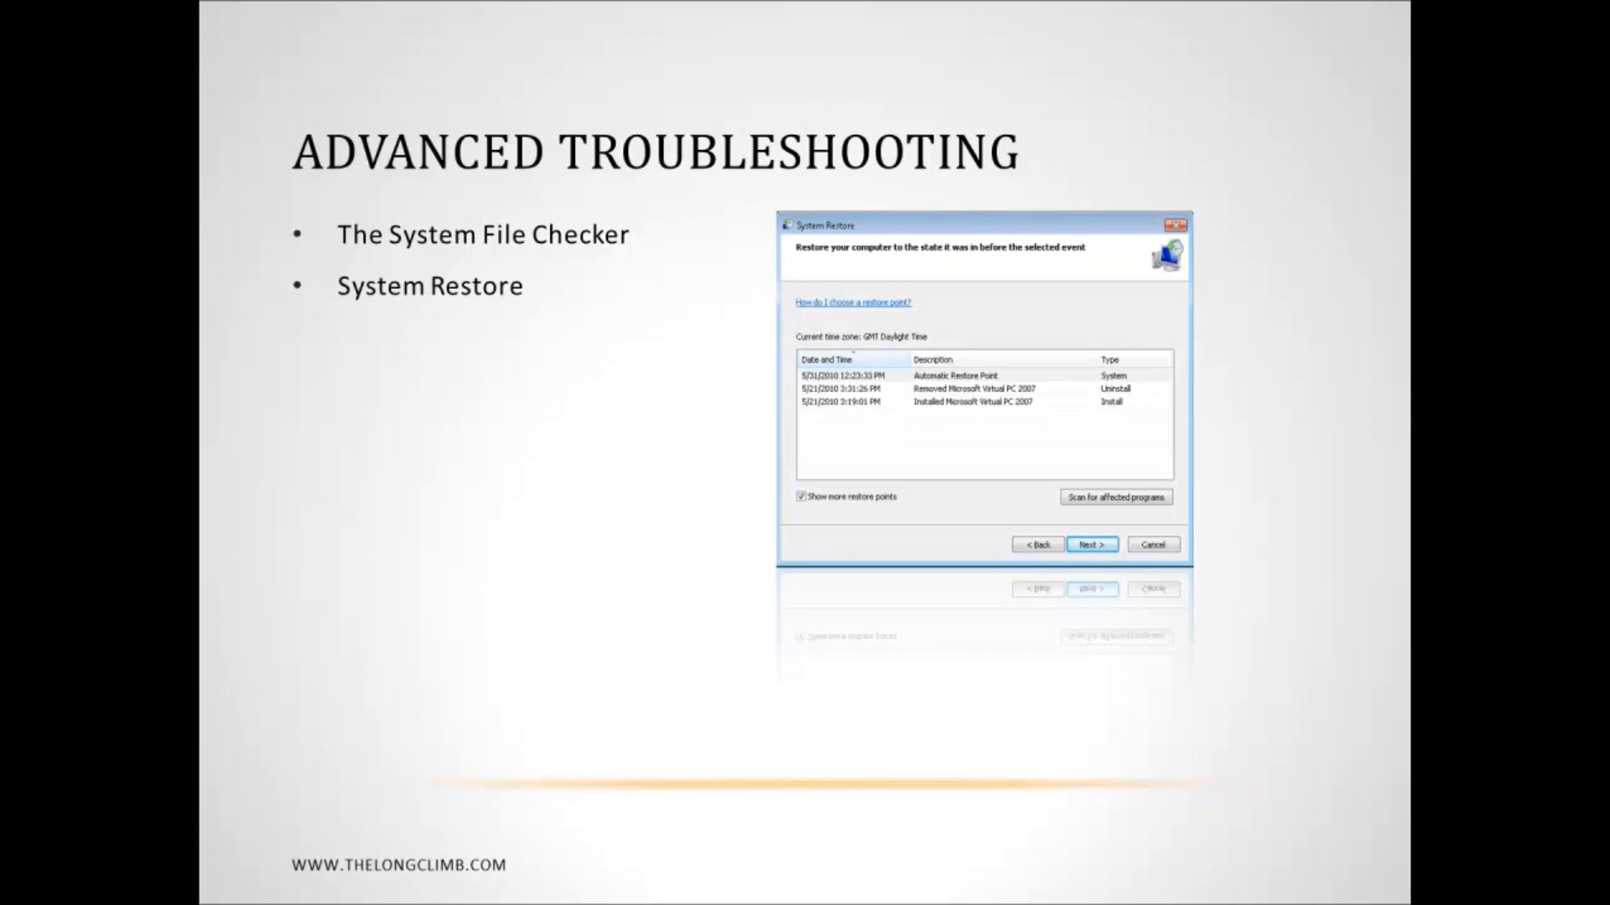
- Accept English language settings in Windows 7 Setup and choose 'Repair your computer'
{"action": "key", "text": "Right"}
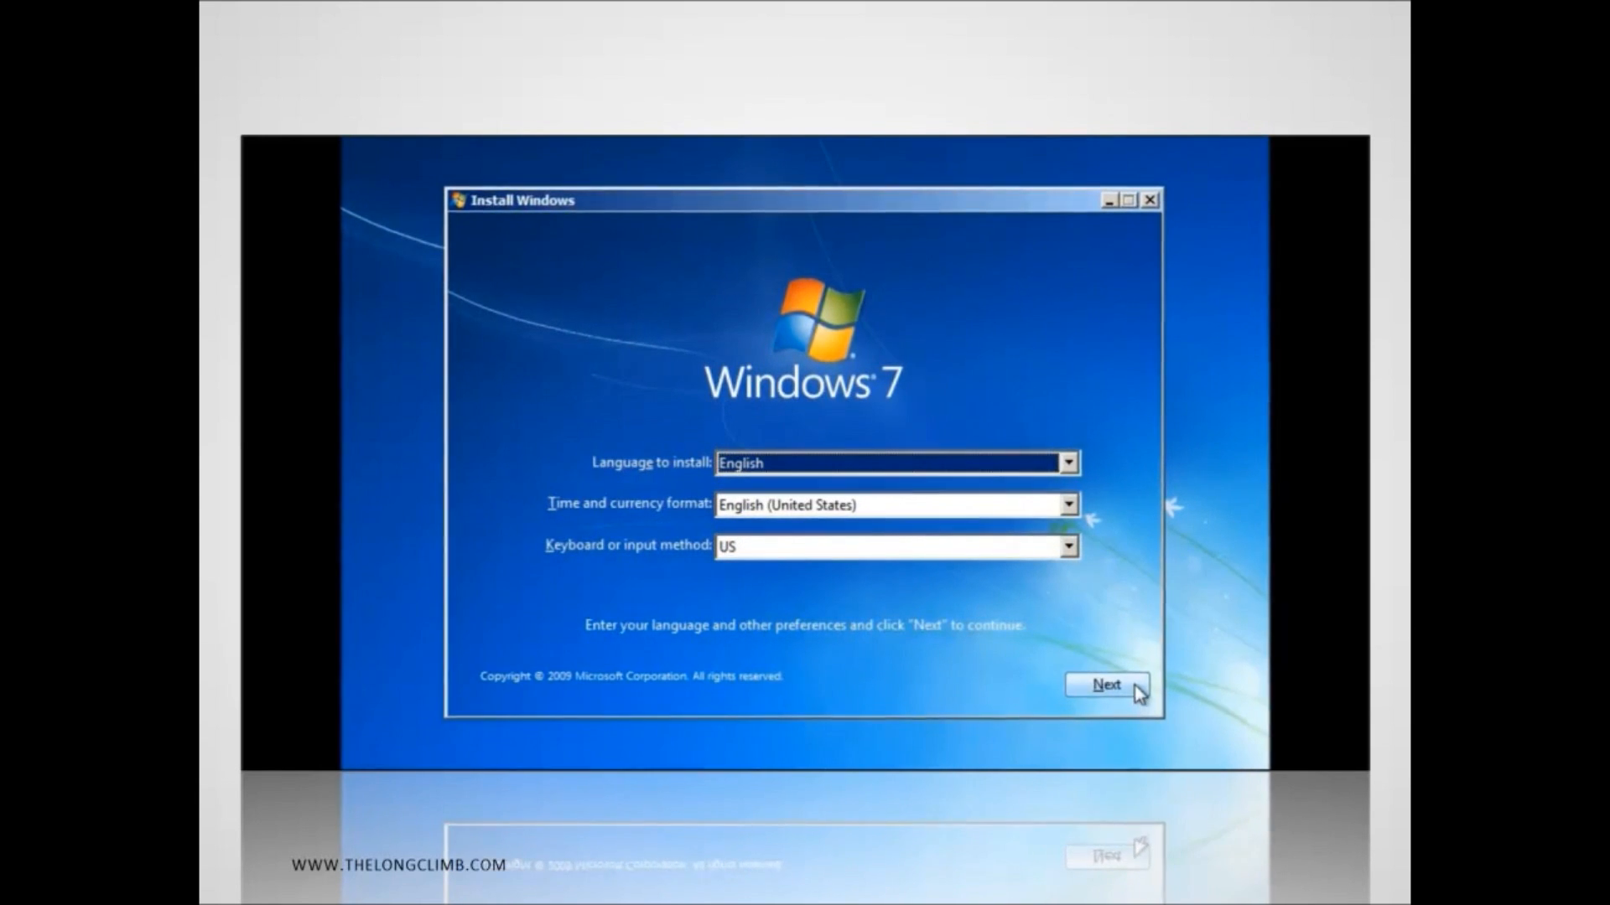
{"action": "left_click", "coordinate": [1105, 685]}
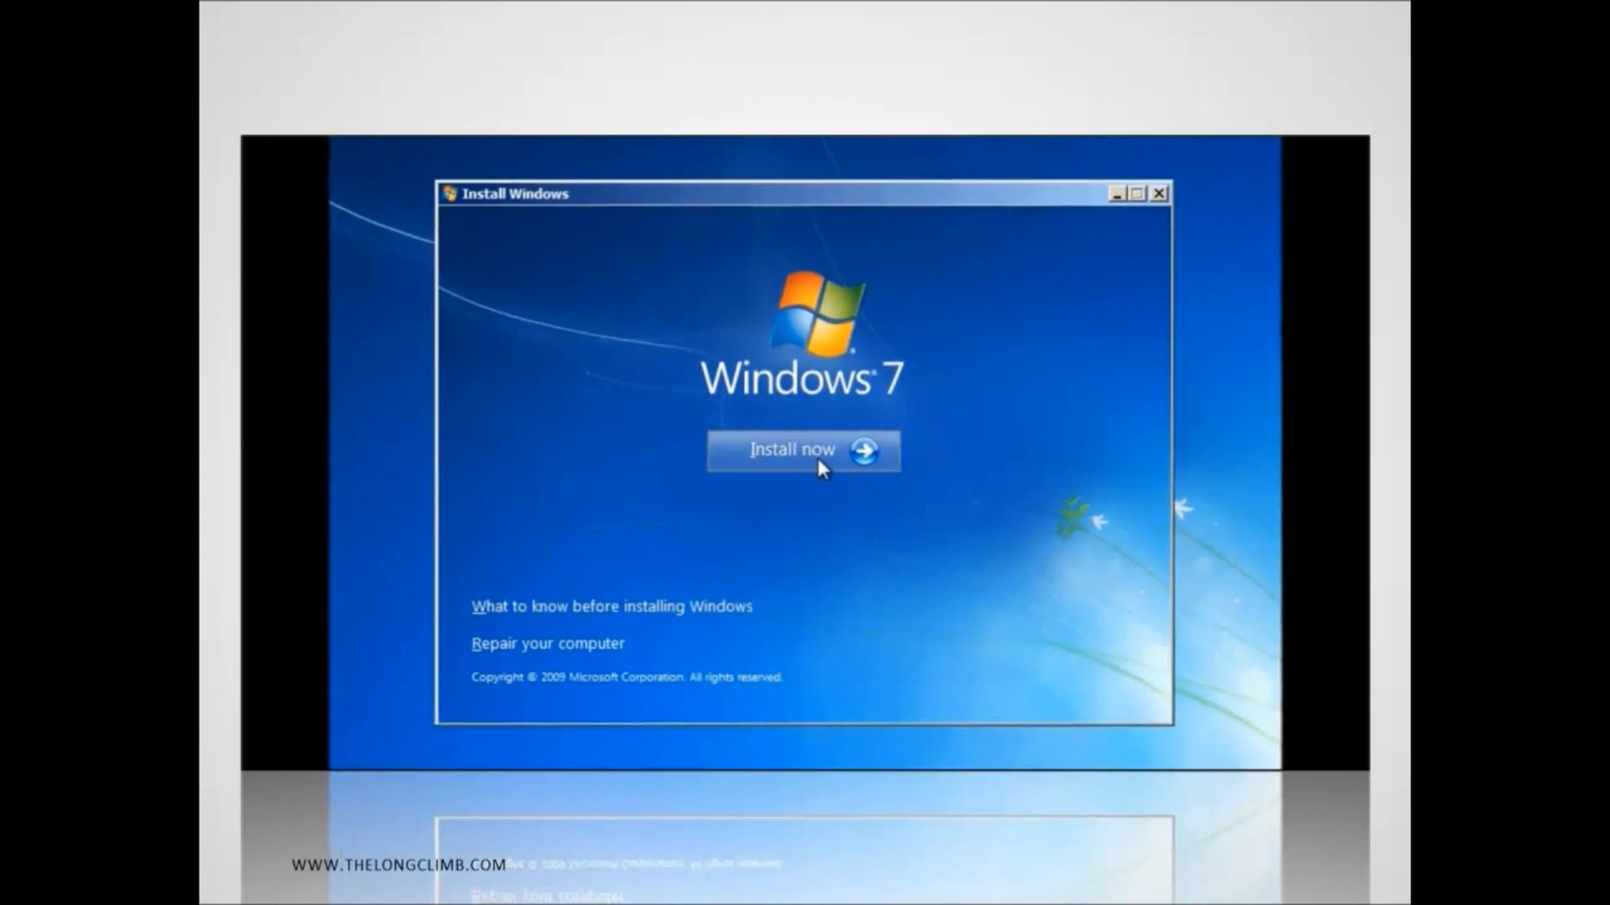
{"action": "mouse_move", "coordinate": [577, 660]}
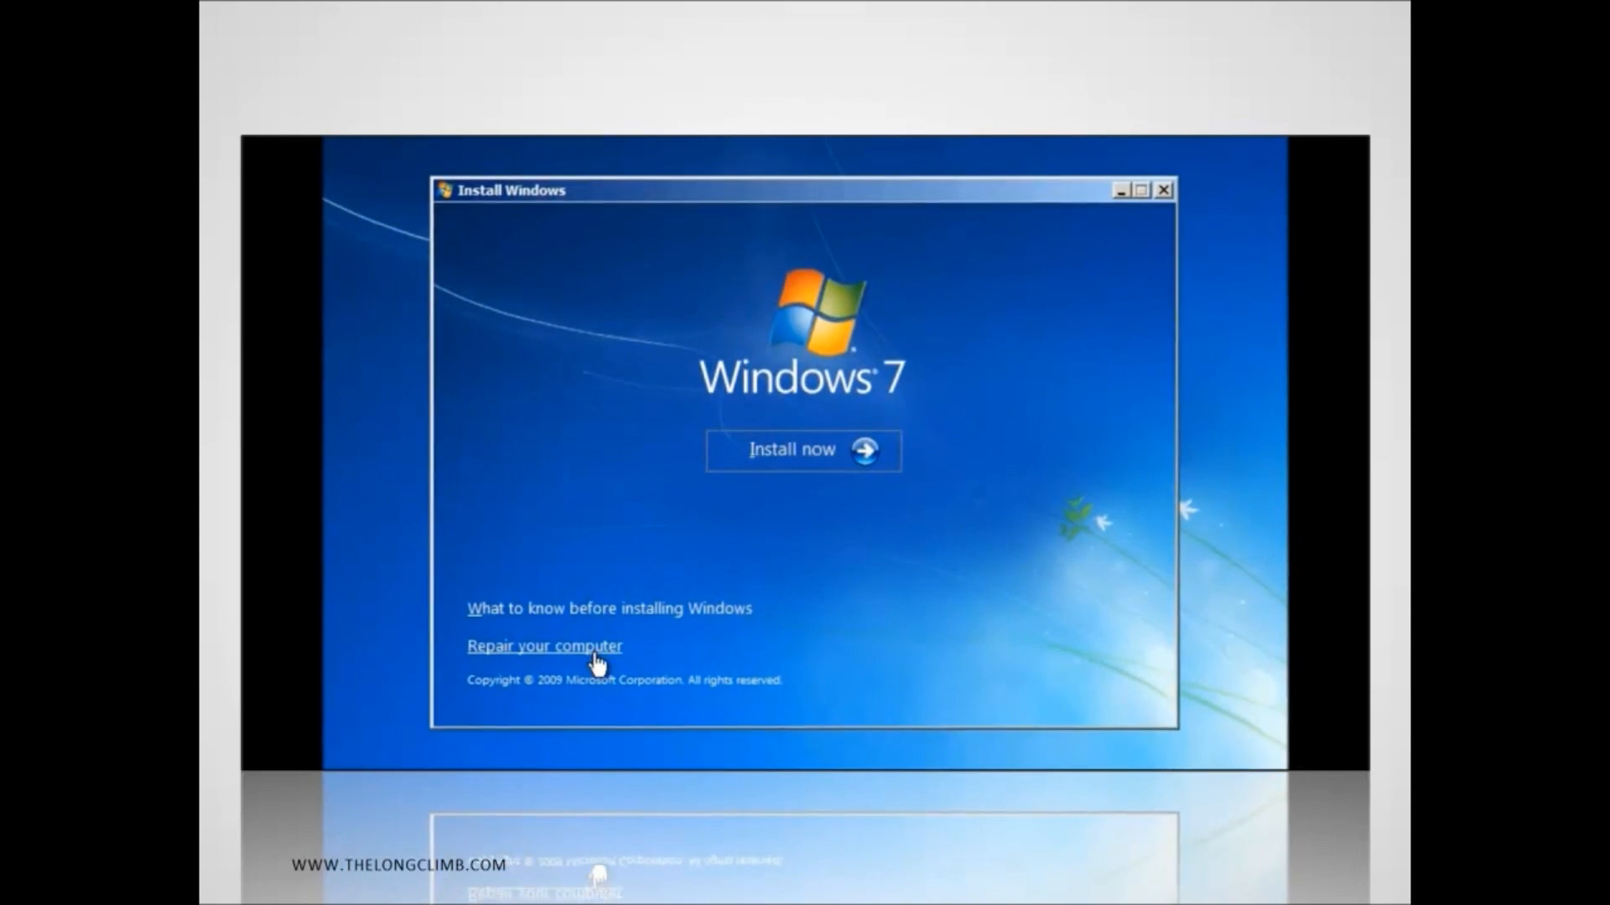
{"action": "left_click", "coordinate": [545, 646]}
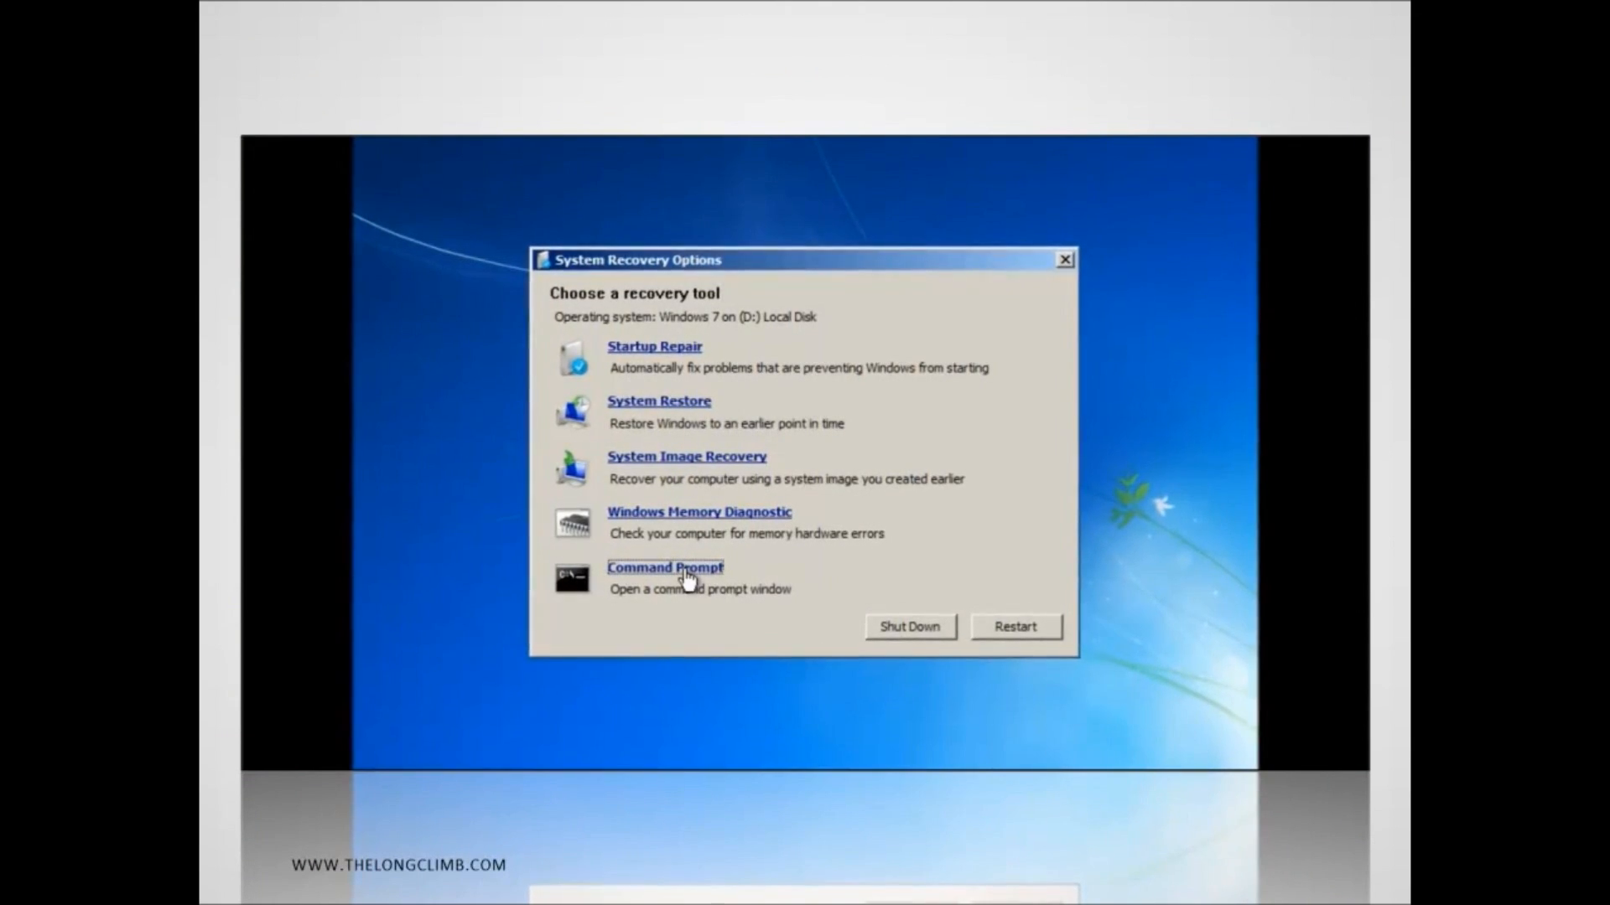
- Launch Command Prompt from the System Recovery Options tool list
{"action": "left_click", "coordinate": [663, 567]}
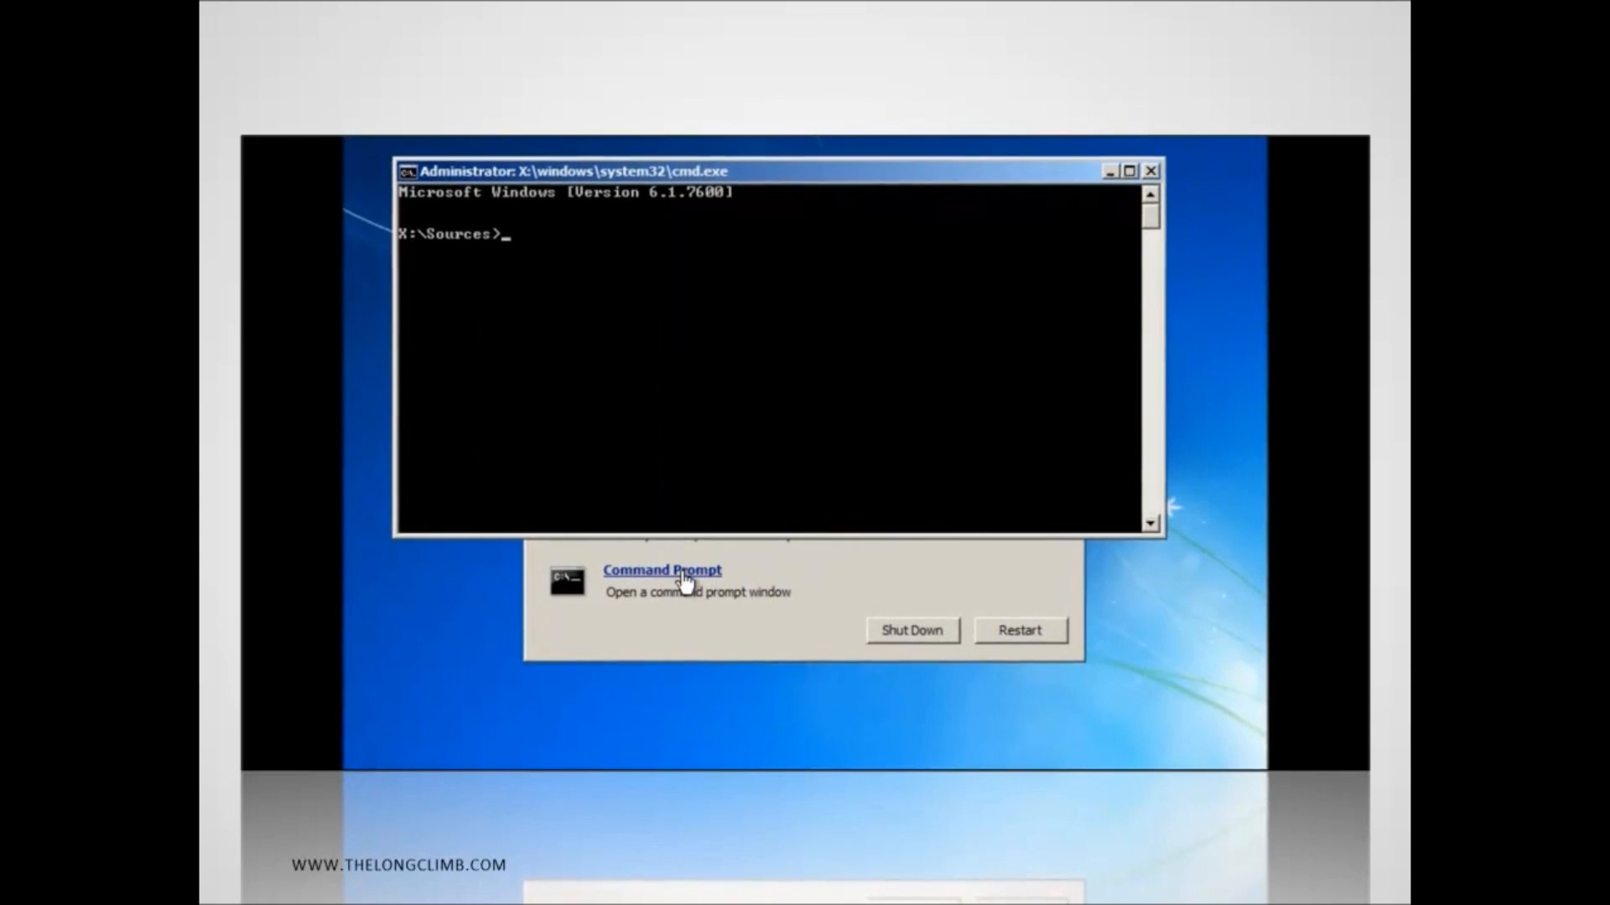